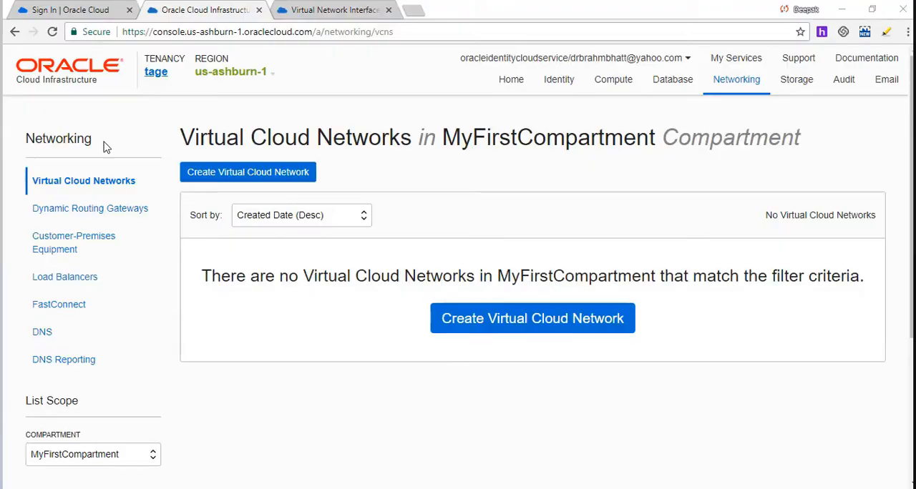
{"action": "left_click", "coordinate": [154, 71]}
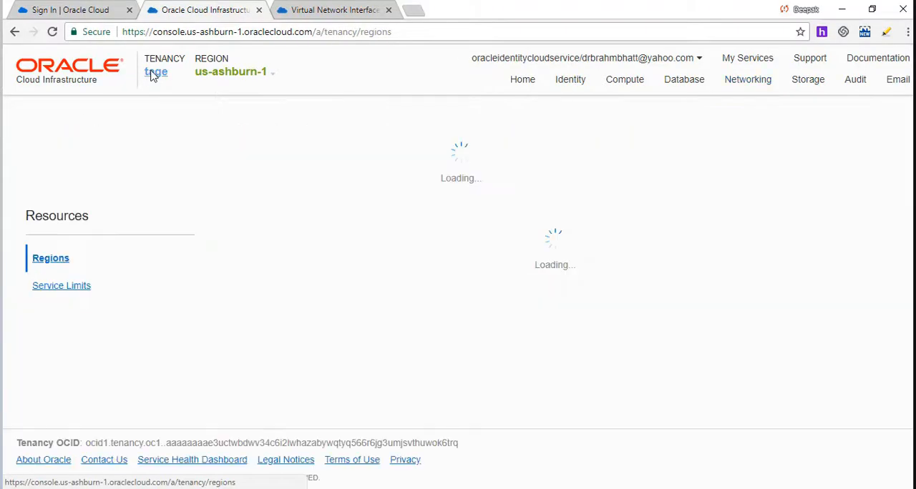
{"action": "left_click", "coordinate": [155, 71]}
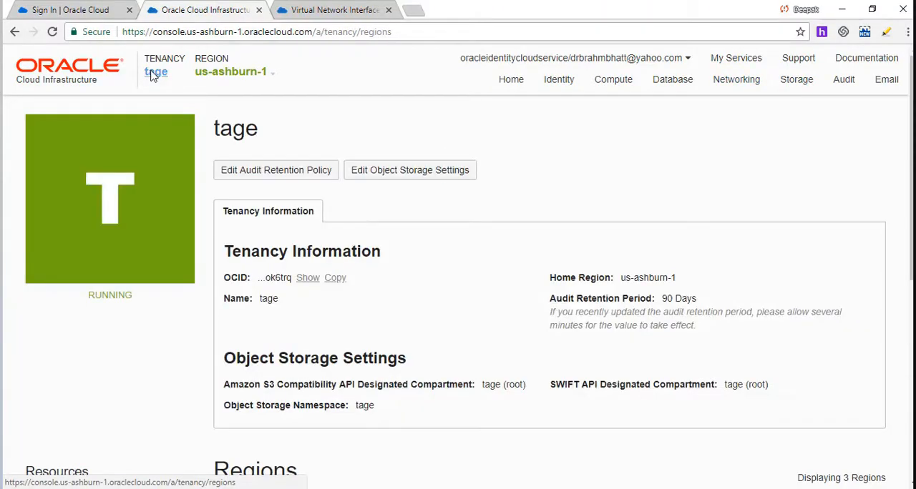
{"action": "mouse_move", "coordinate": [183, 153]}
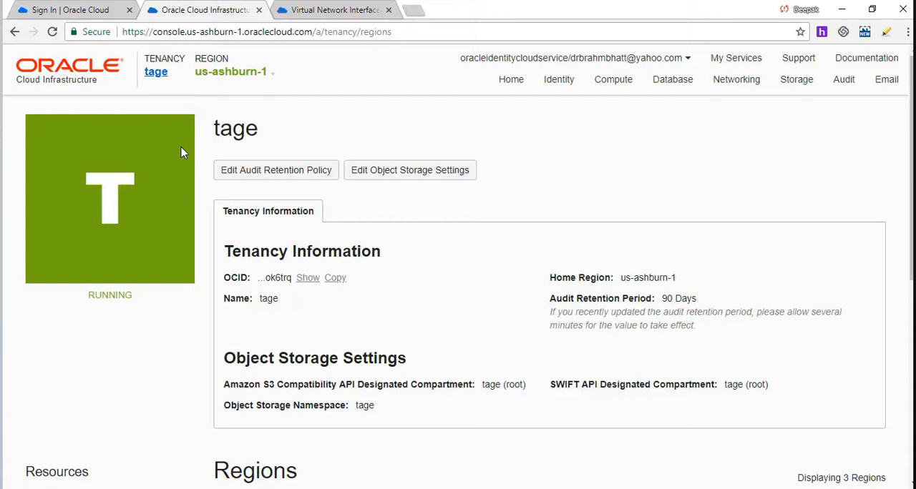
{"action": "mouse_move", "coordinate": [326, 171]}
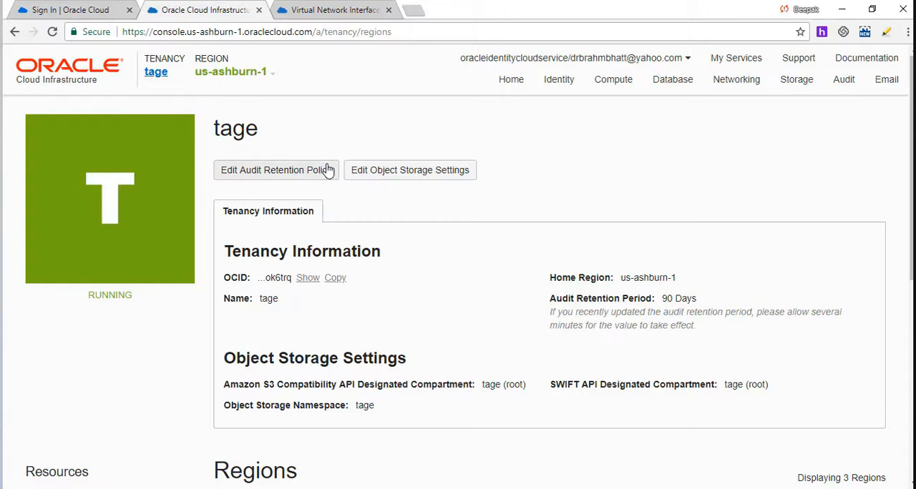
{"action": "mouse_move", "coordinate": [735, 80]}
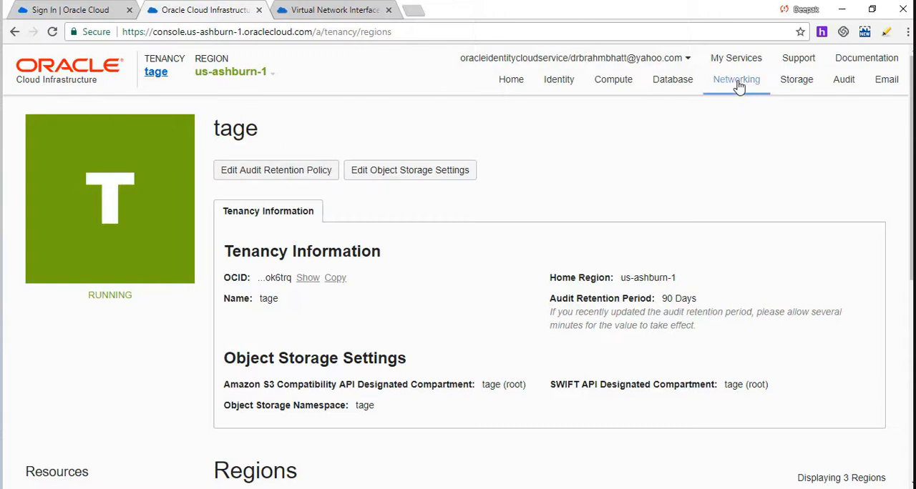
{"action": "left_click", "coordinate": [735, 80]}
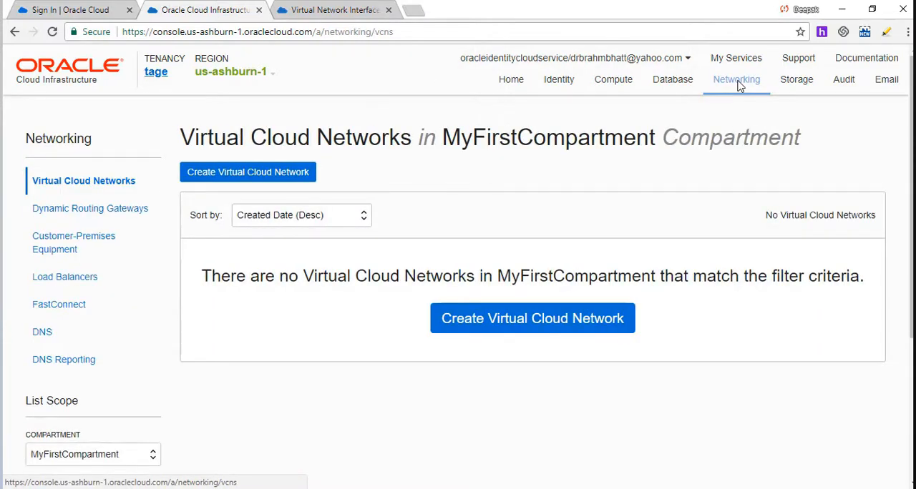